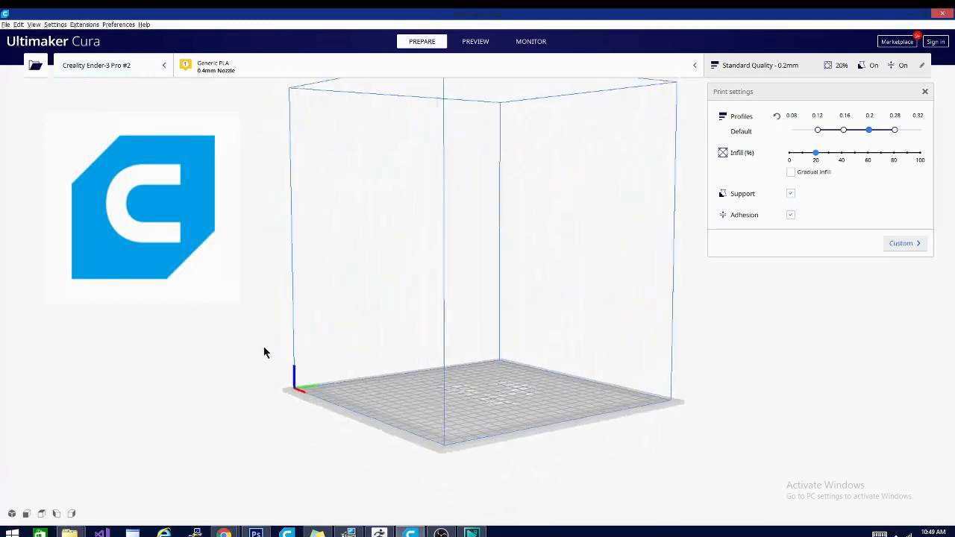
Load the Vise_Handle model onto the build plate via File > Open File(s).
click(6, 24)
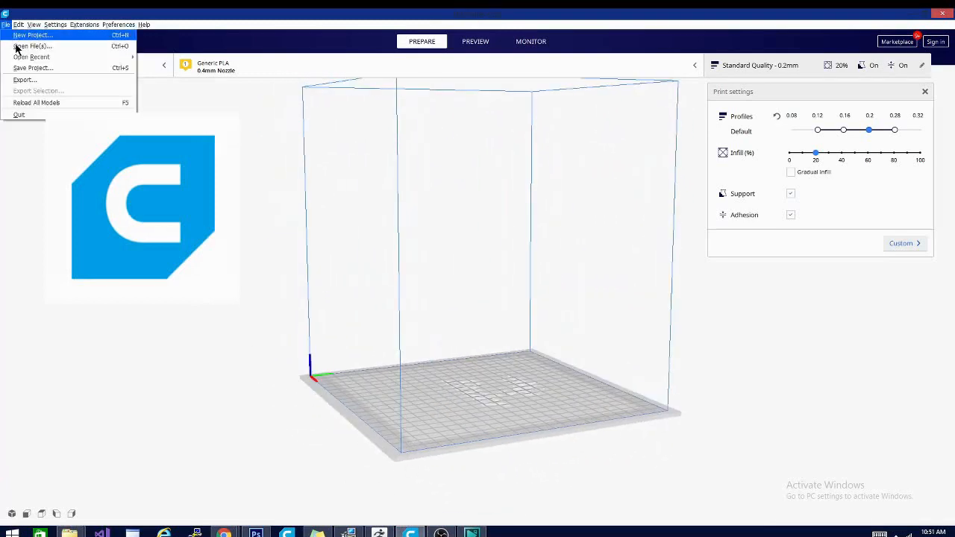
click(31, 45)
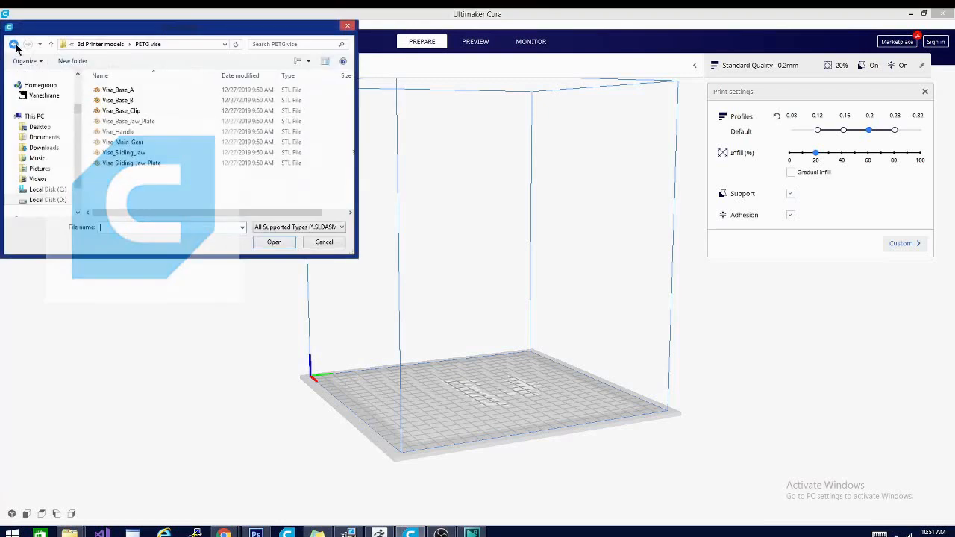
click(118, 131)
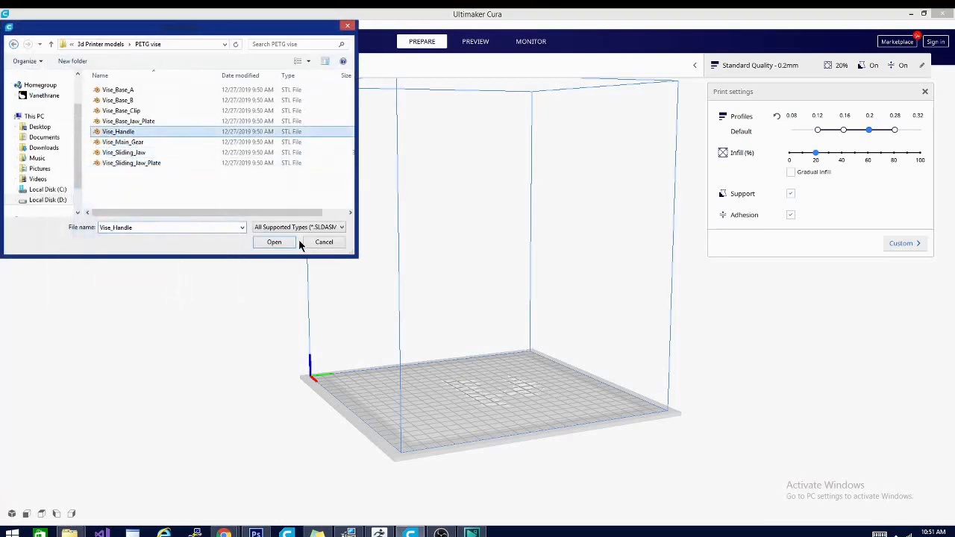
click(274, 242)
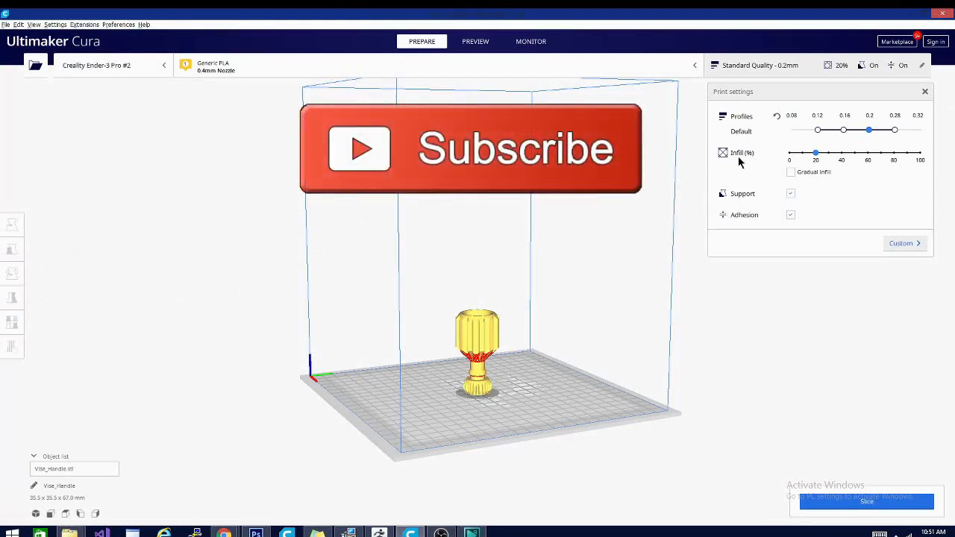
Switch the print settings panel to the Custom list and collapse the Quality category.
click(904, 243)
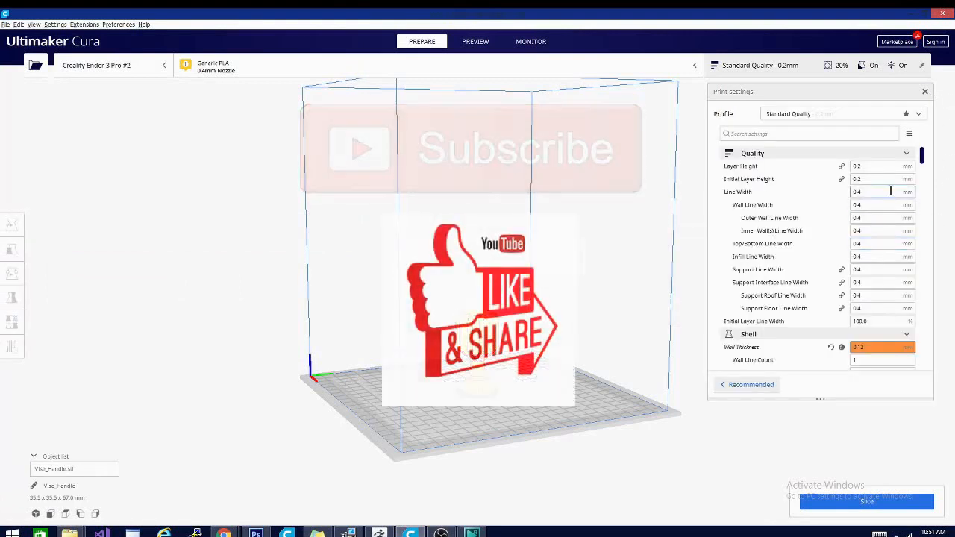
click(905, 152)
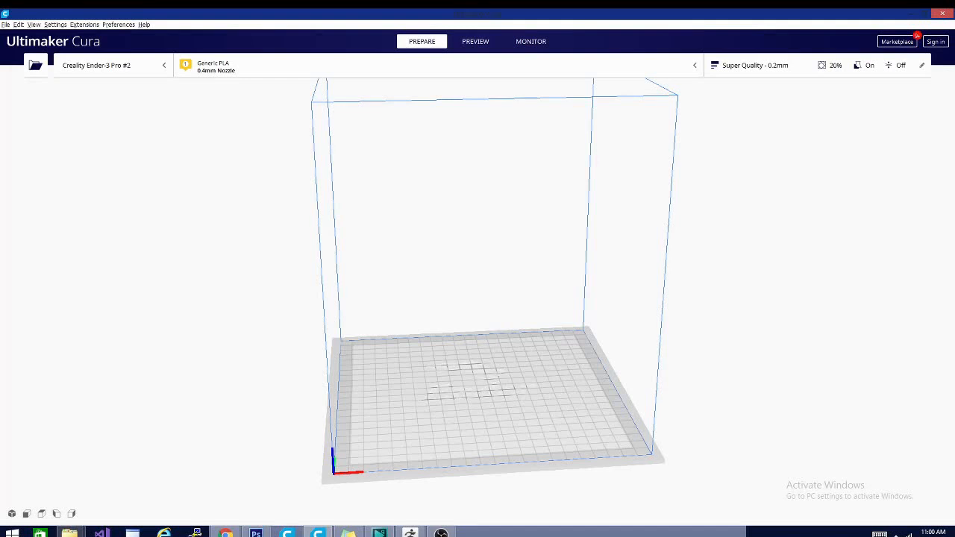
mouse_move(775, 116)
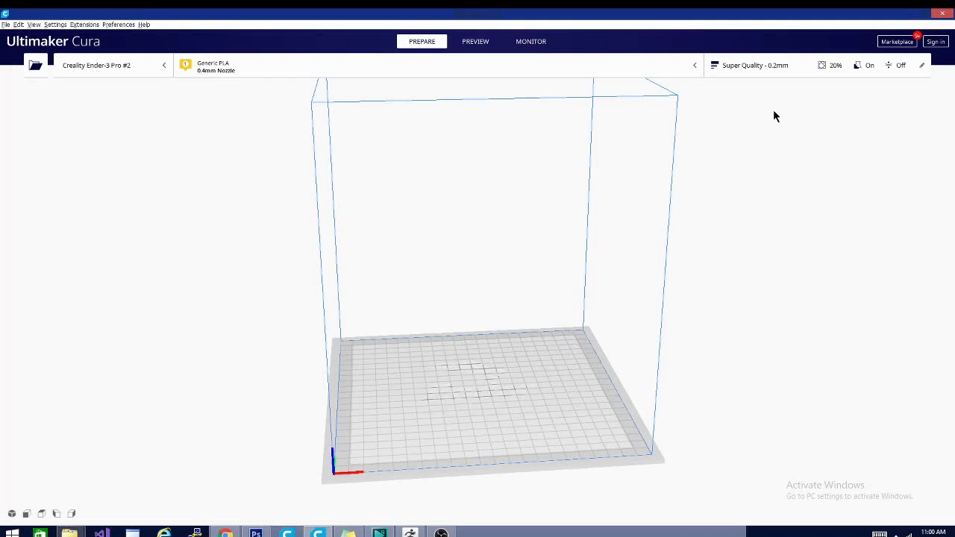
Show the Recommended print settings: Super Quality, 20% infill, support on, adhesion off.
click(753, 66)
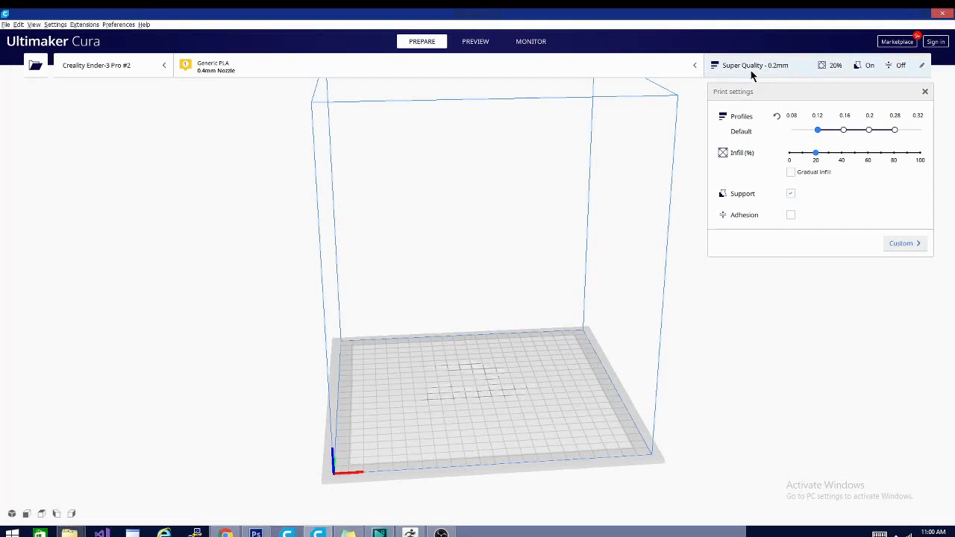
mouse_move(791, 171)
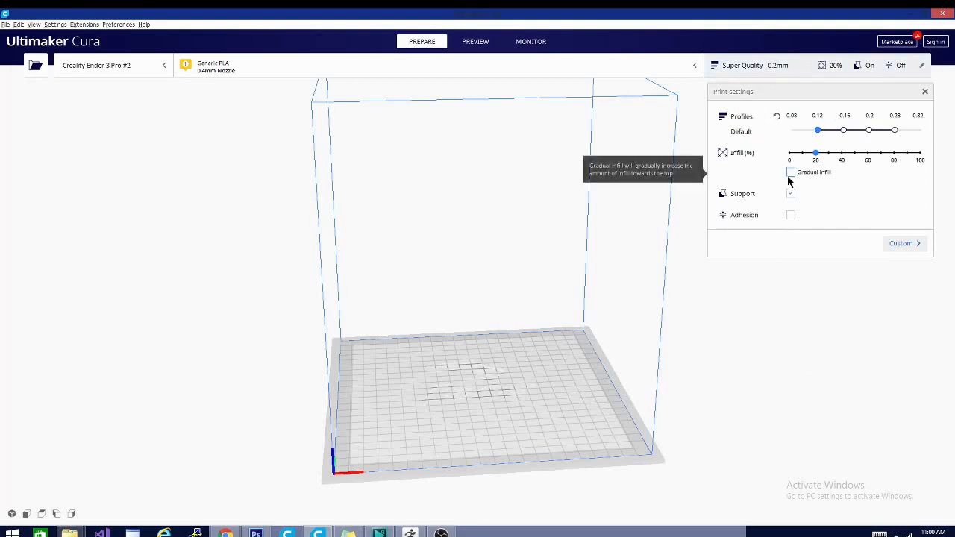
mouse_move(770, 177)
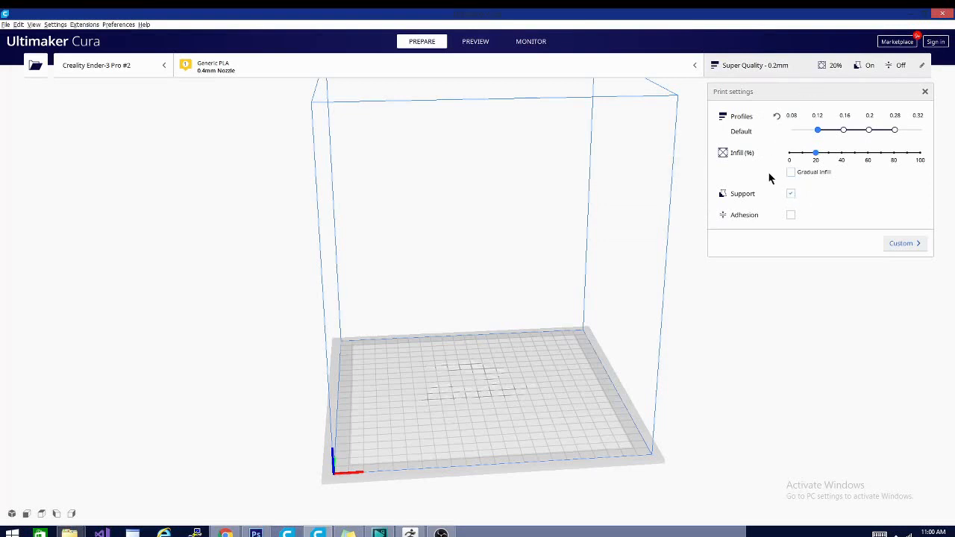
mouse_move(775, 126)
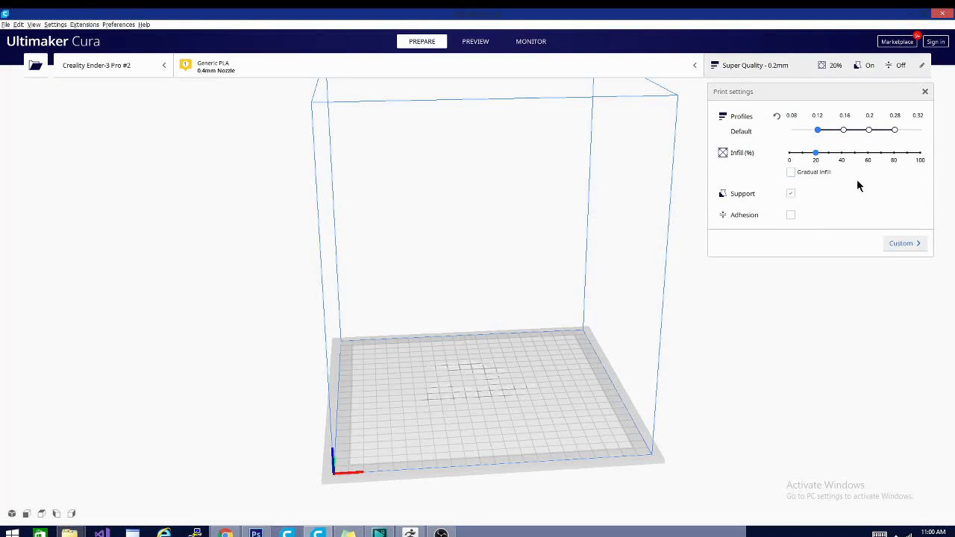
mouse_move(847, 255)
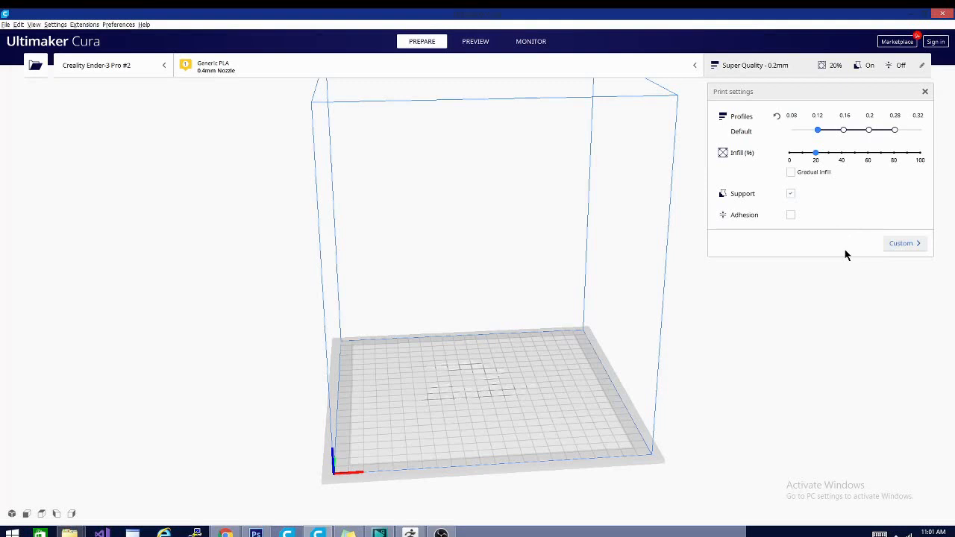
mouse_move(902, 252)
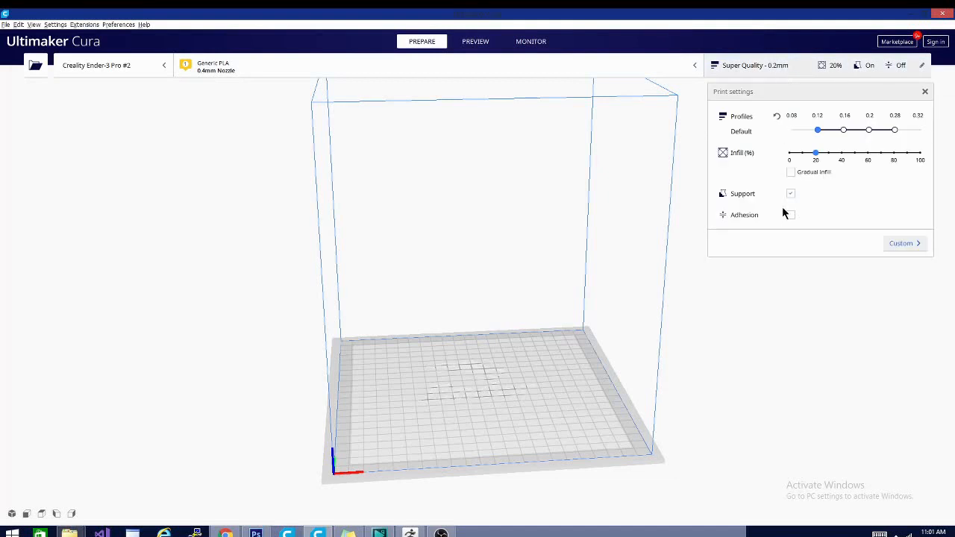
mouse_move(919, 300)
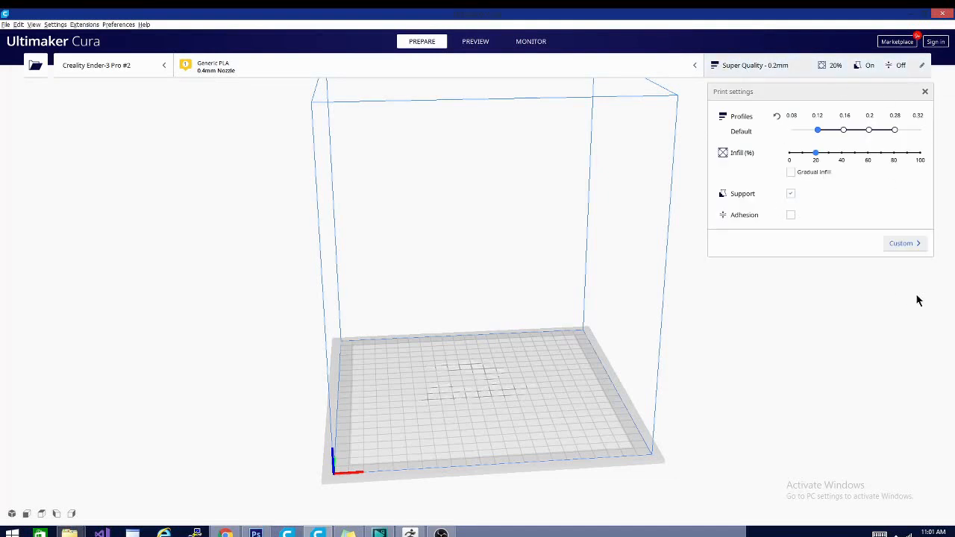
In Custom settings, briefly expand Infill, Material, Travel, Support and Build Plate Adhesion, leaving all collapsed.
click(901, 242)
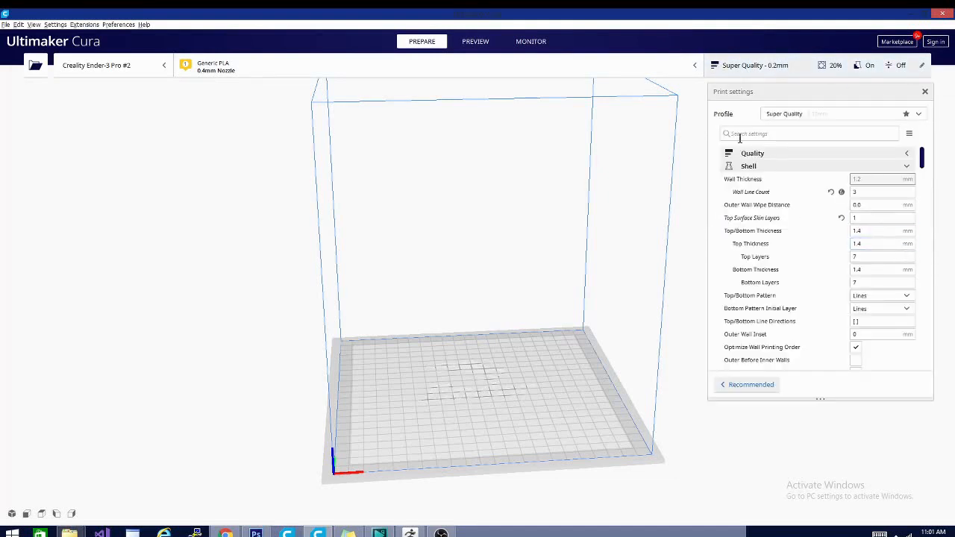
click(748, 165)
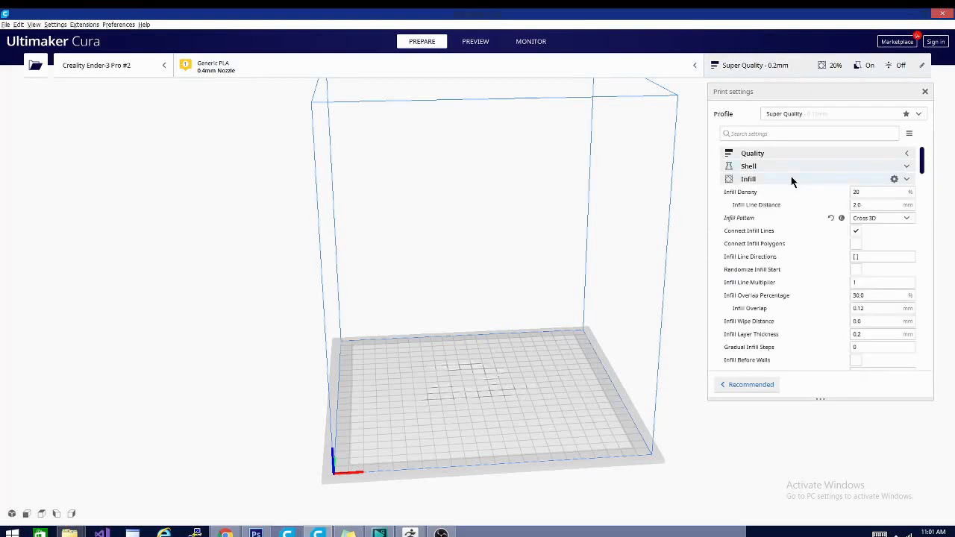
click(755, 179)
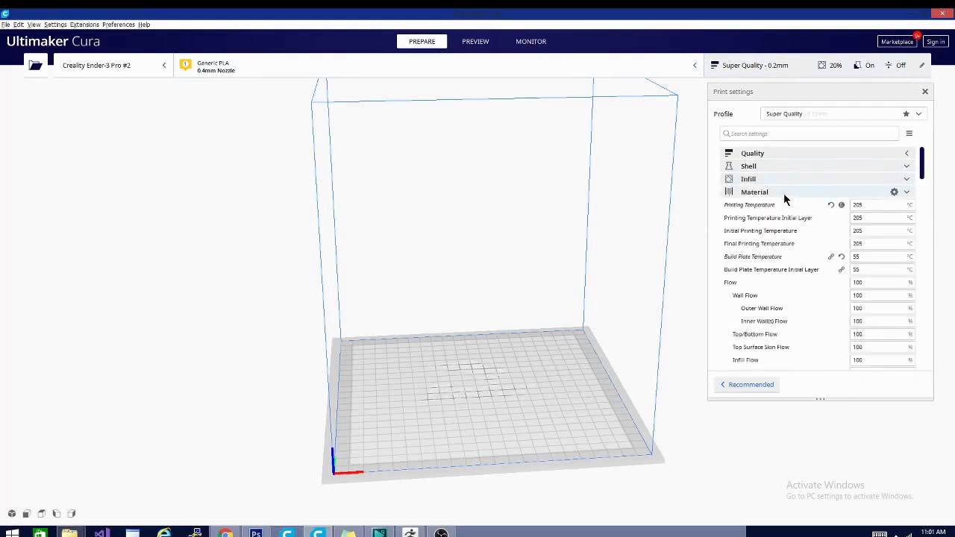
click(755, 191)
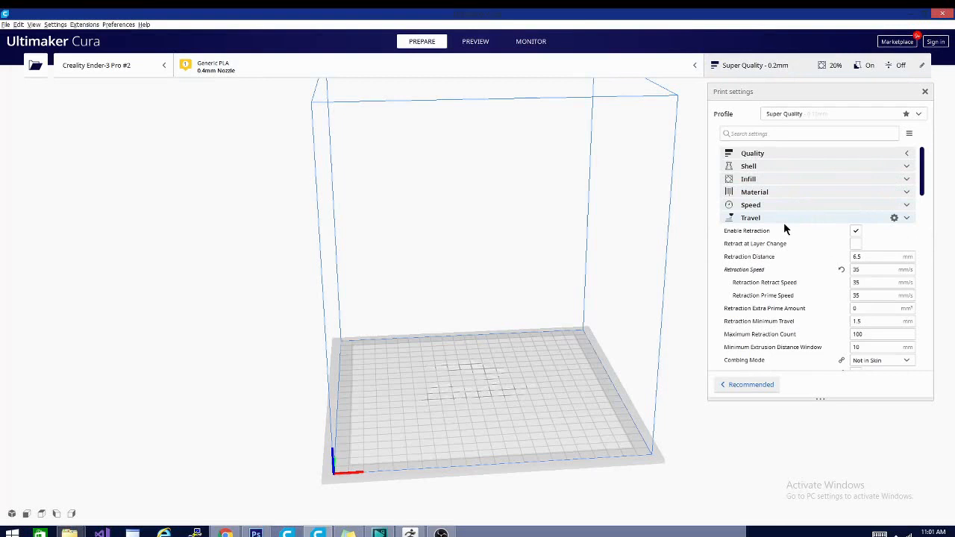
click(749, 217)
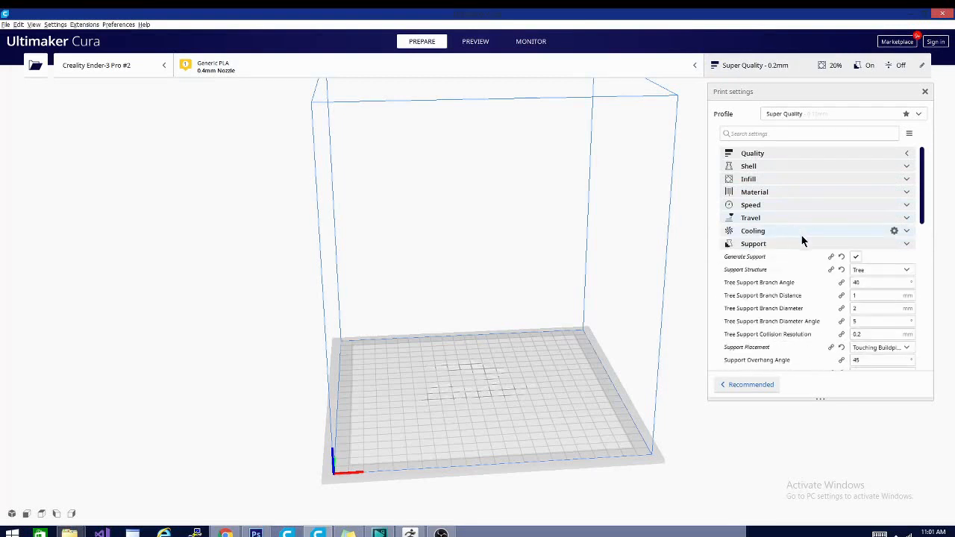
click(753, 243)
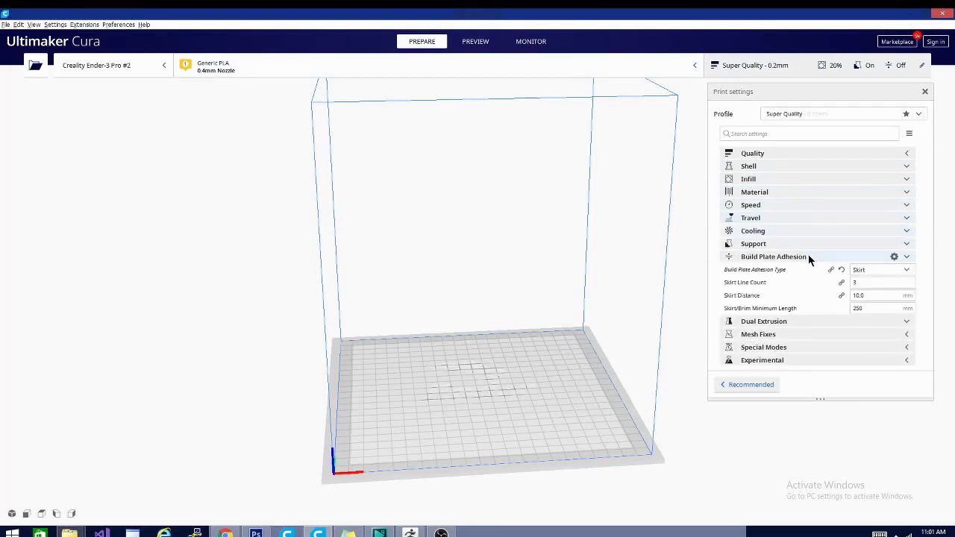
click(773, 256)
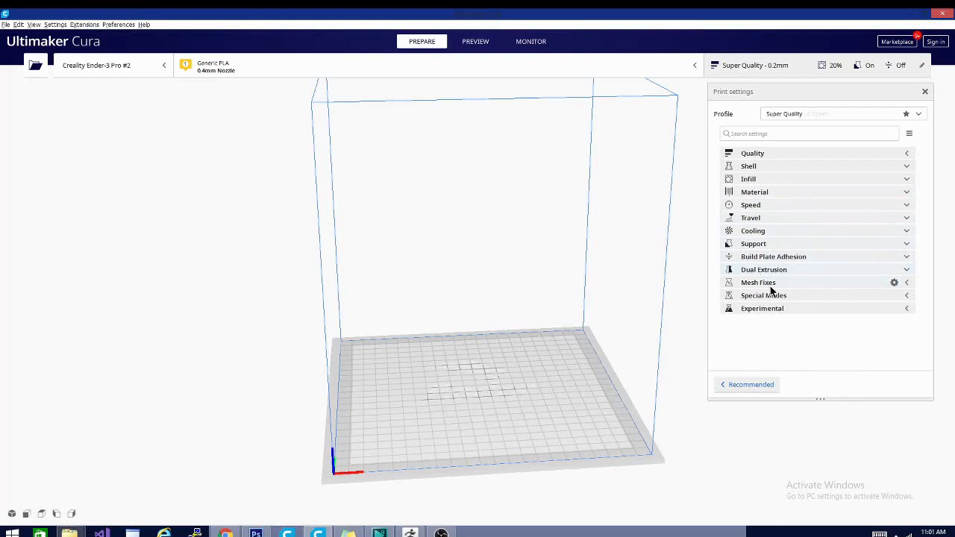
mouse_move(767, 313)
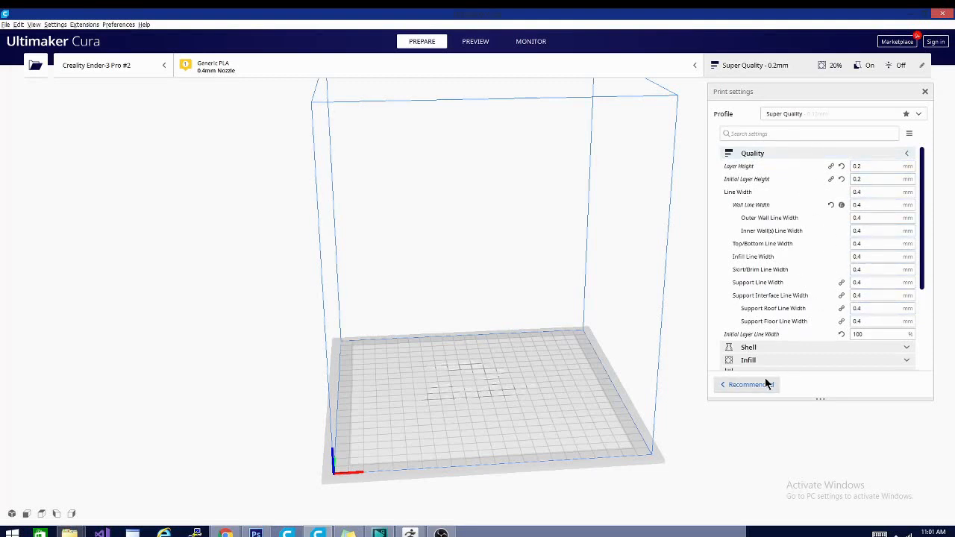
mouse_move(858, 179)
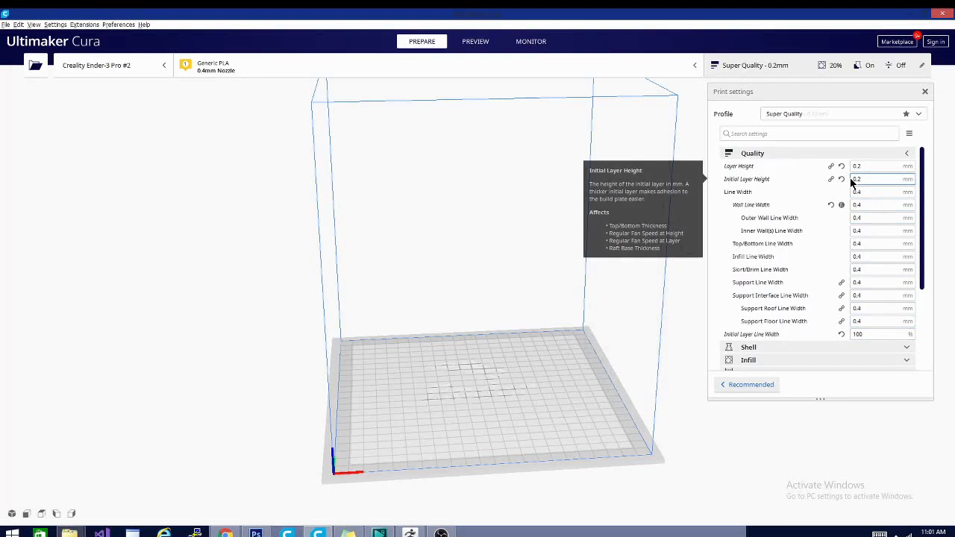
Scroll through the expanded Quality settings showing 0.2 mm layer heights and 0.4 mm line widths.
scroll(down, 3)
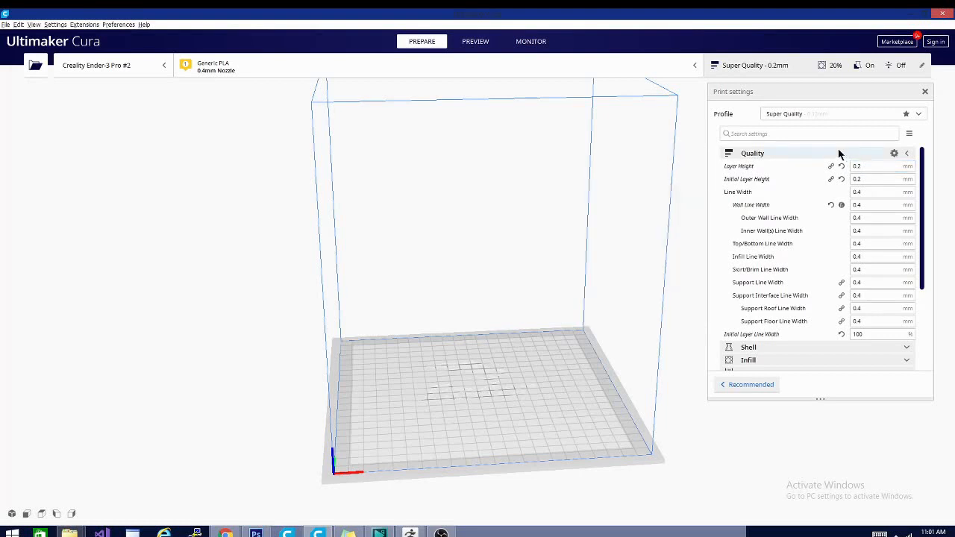
Check the Cooling settings (100% fan speed), fold them away, and expand Quality again.
click(905, 152)
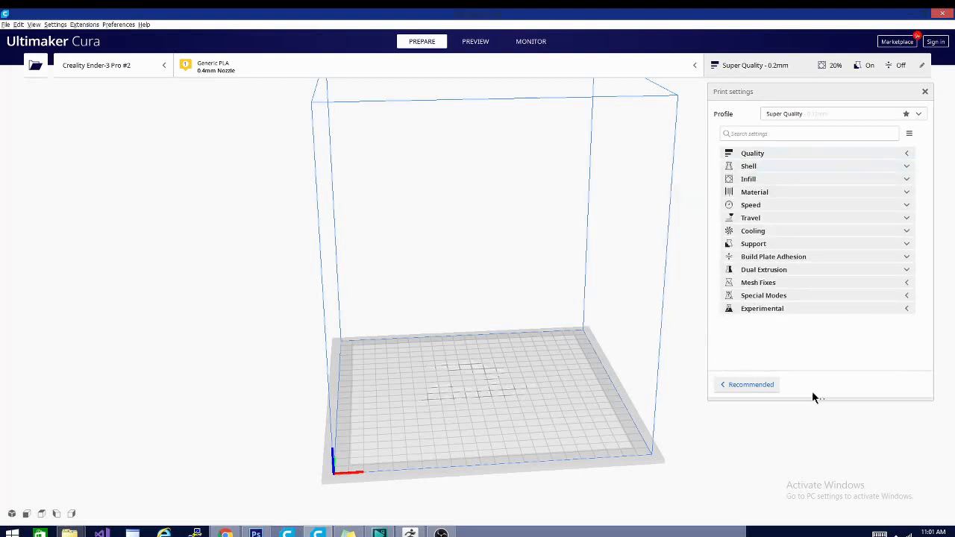
mouse_move(783, 243)
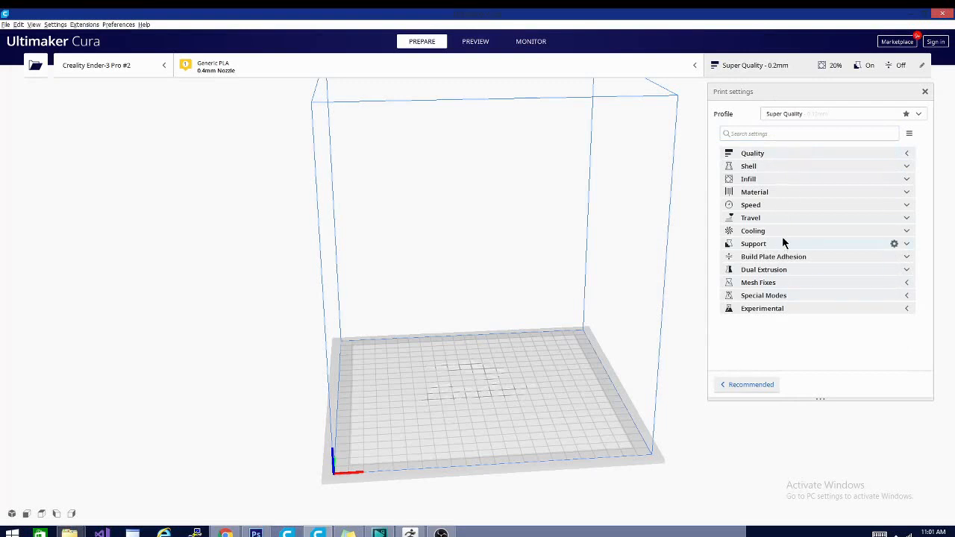
click(752, 229)
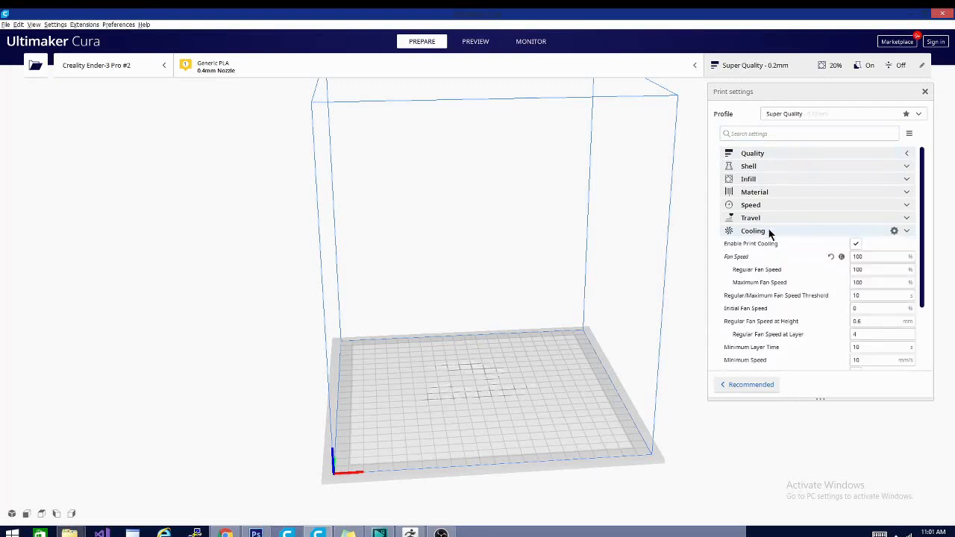
click(752, 229)
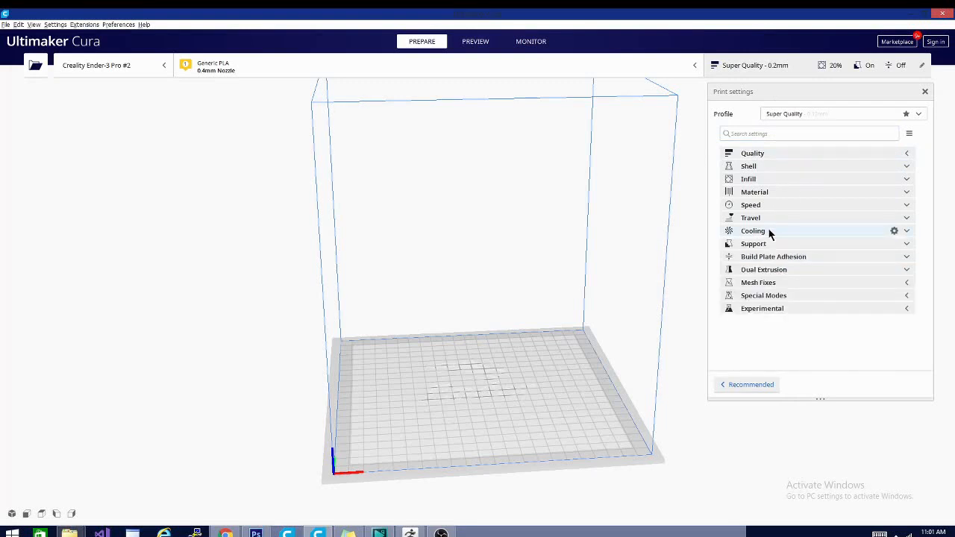
click(751, 152)
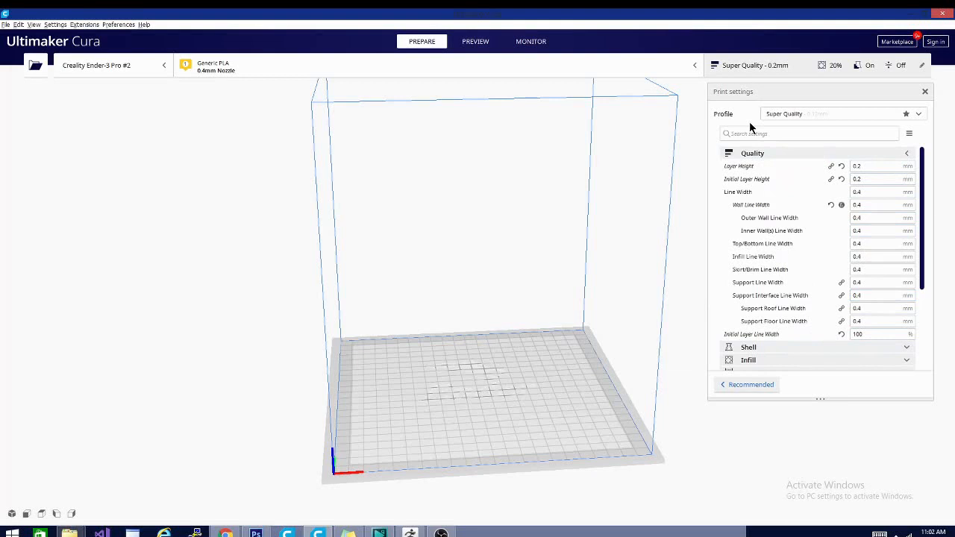
Filter the print settings by 'draft' to find Enable Draft Shield, then go to Setting Visibility.
click(809, 132)
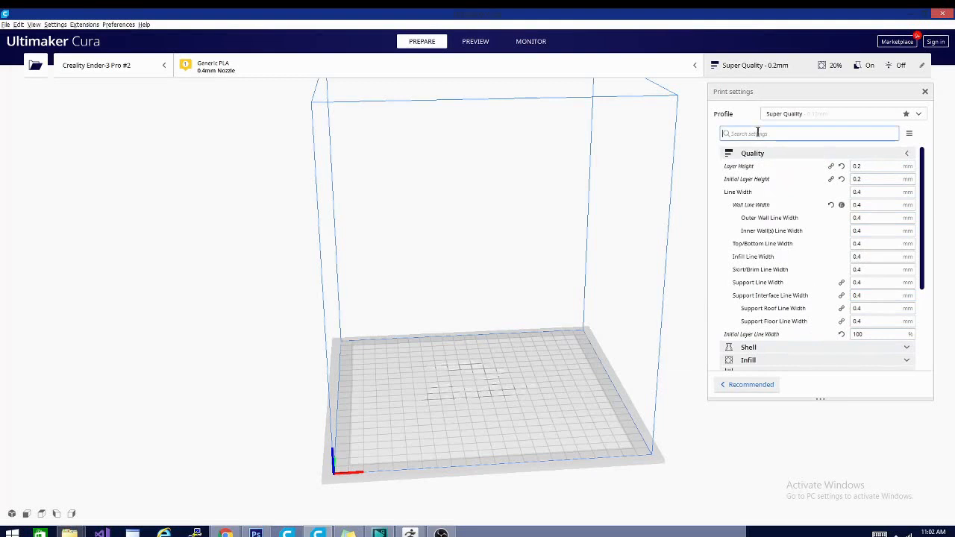
text(draft)
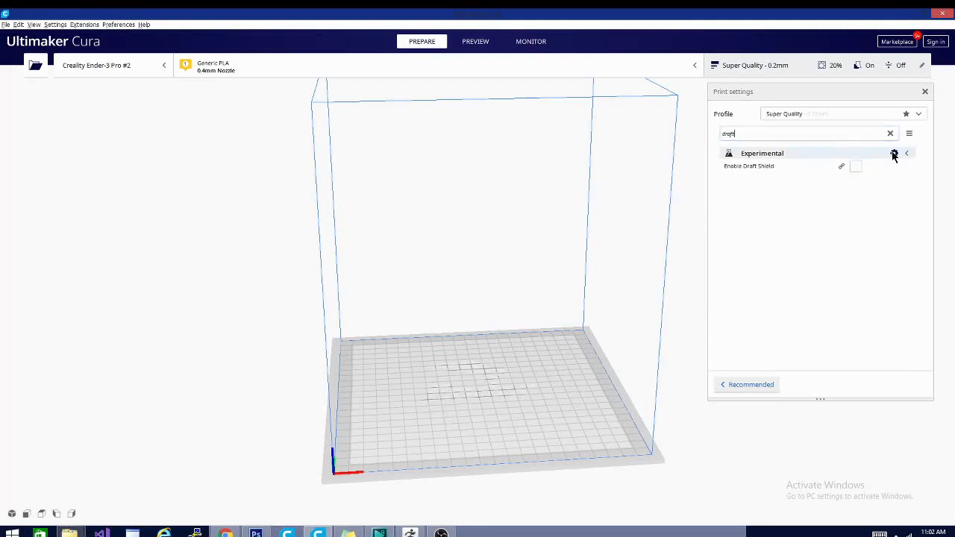
click(908, 133)
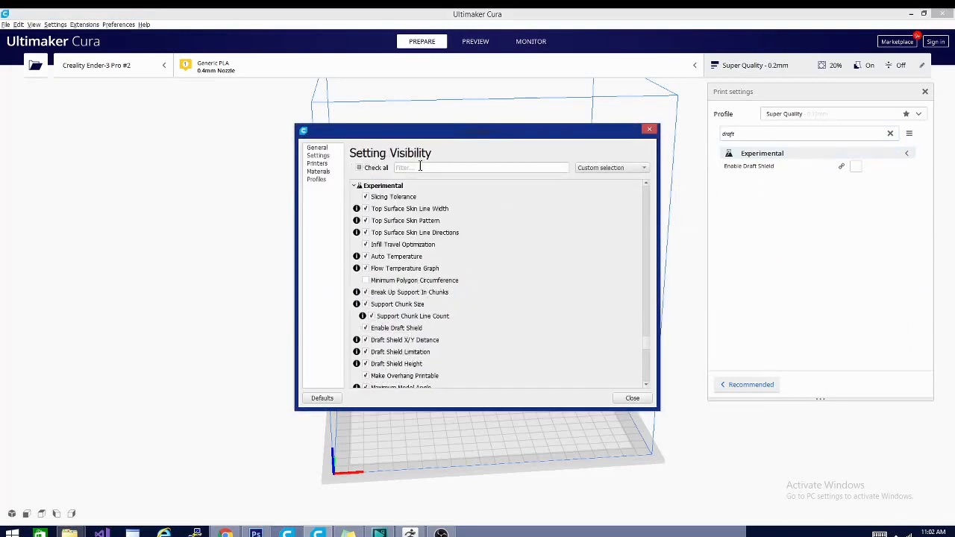
Filter Setting Visibility by 'draft', 'vase' and 'spir', close it, and reopen it with an empty filter.
text(dr)
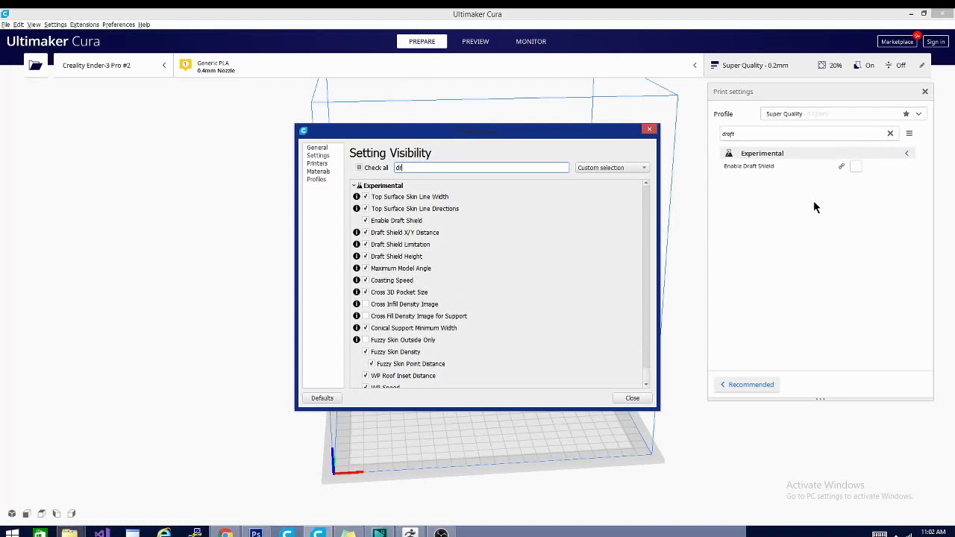
text(raft)
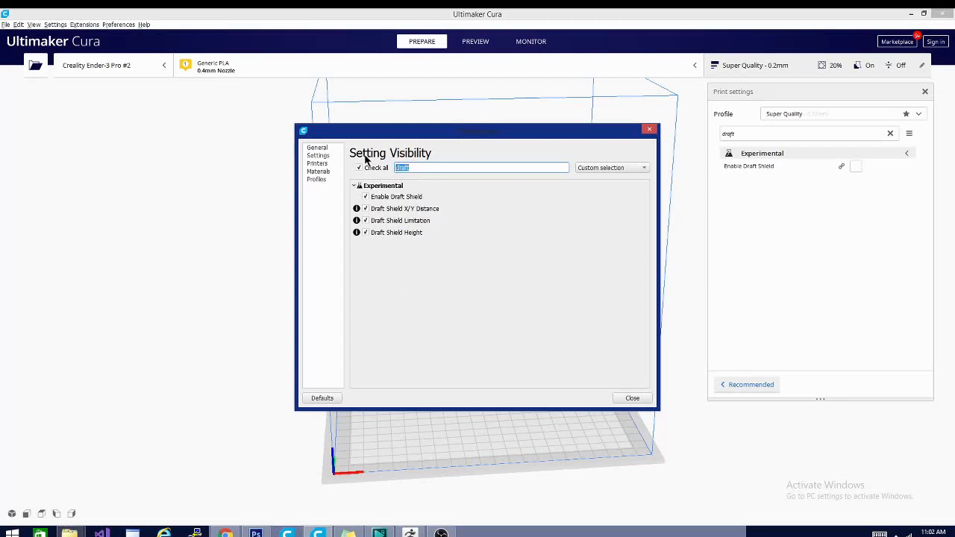
text(vase)
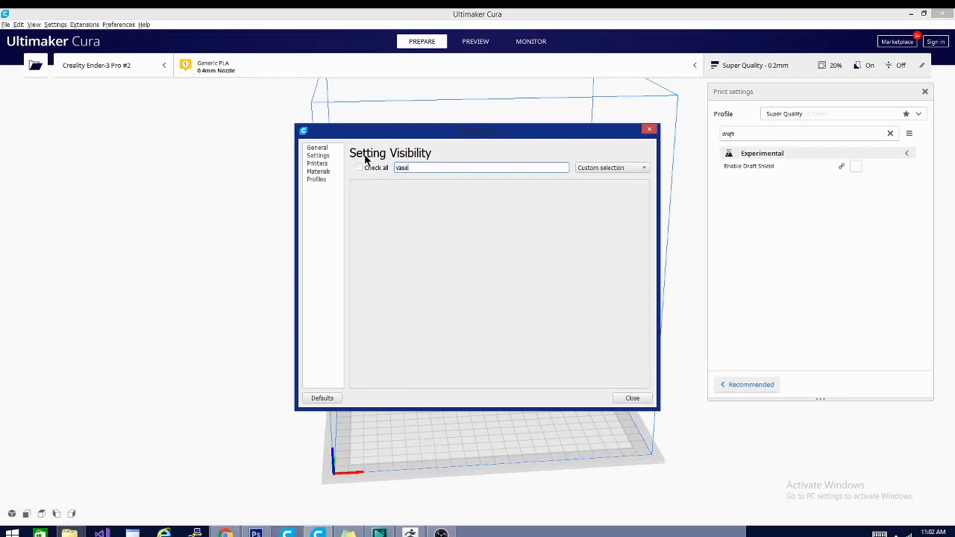
text(sh)
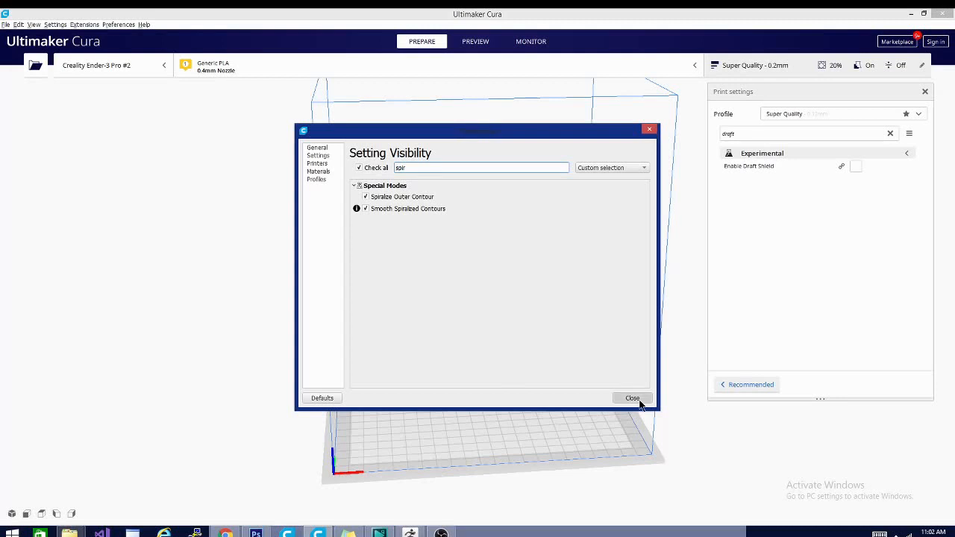
click(632, 396)
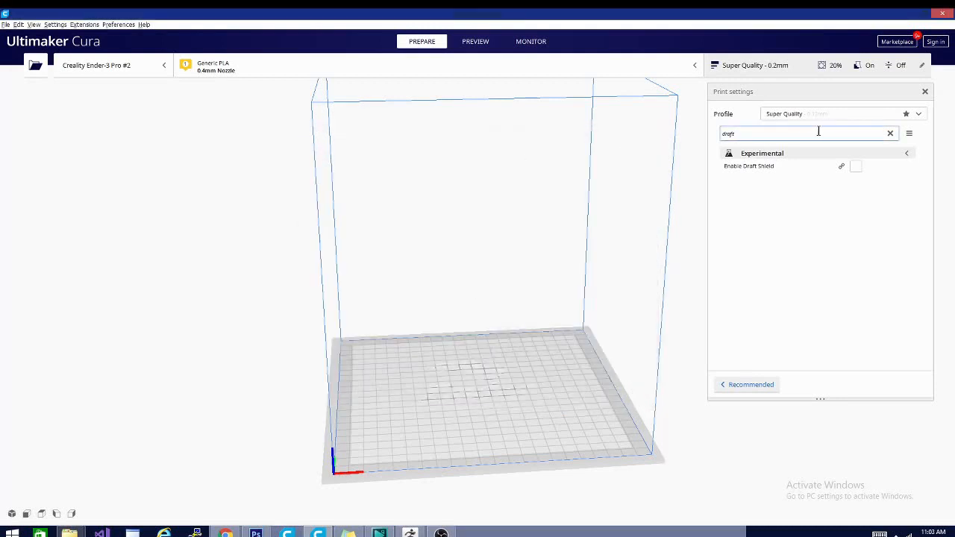
click(909, 132)
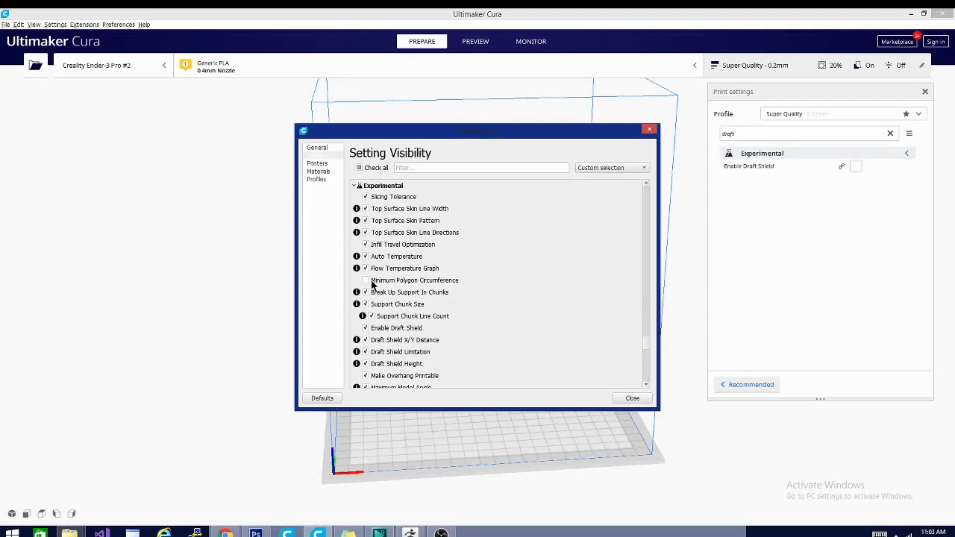
click(365, 281)
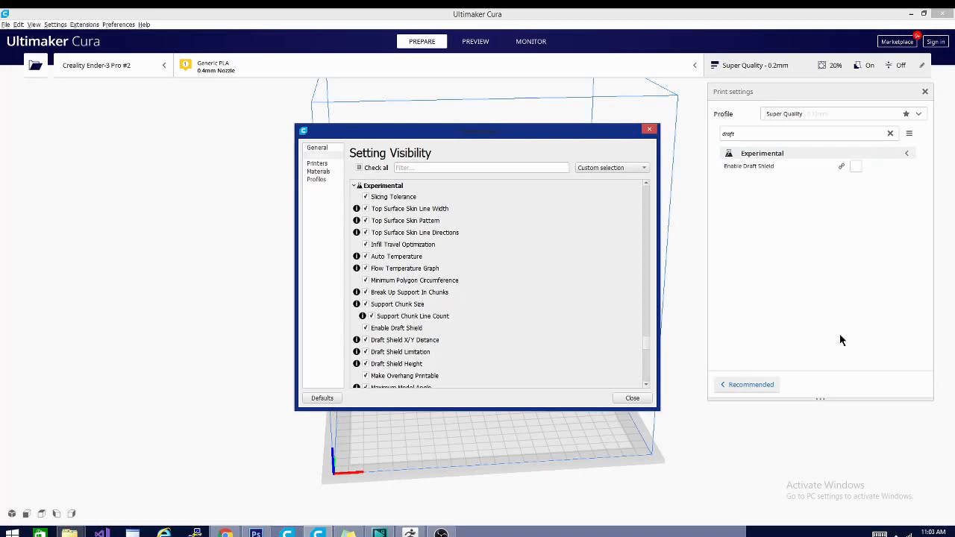
mouse_move(355, 320)
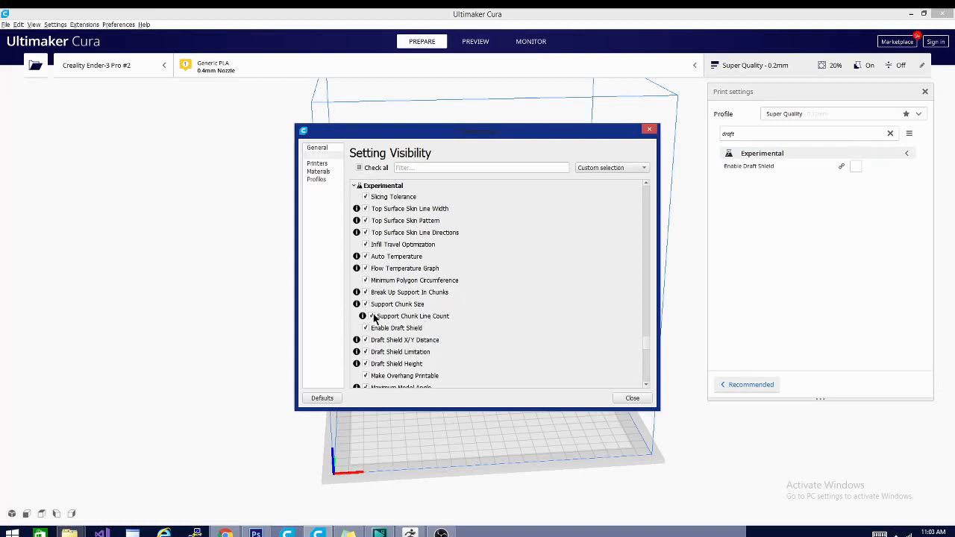
mouse_move(363, 316)
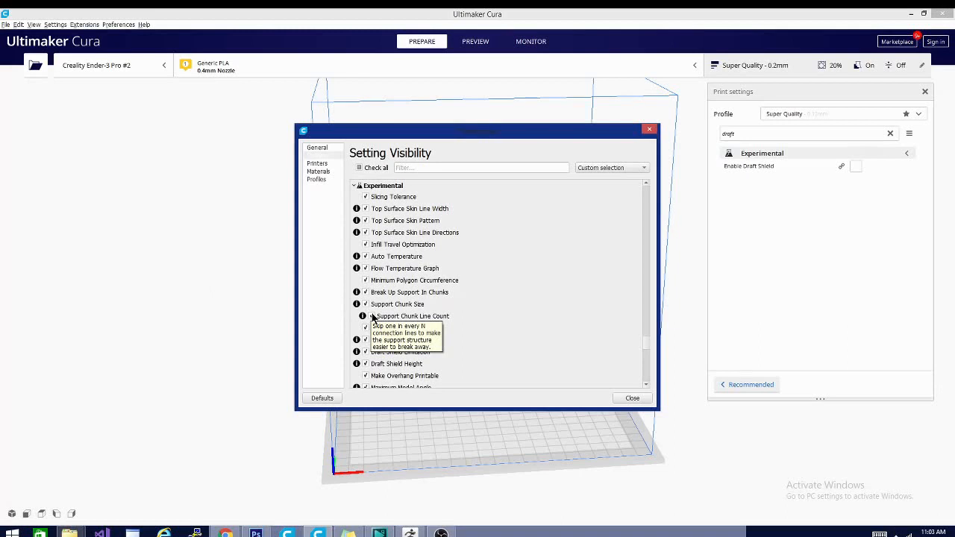
mouse_move(362, 304)
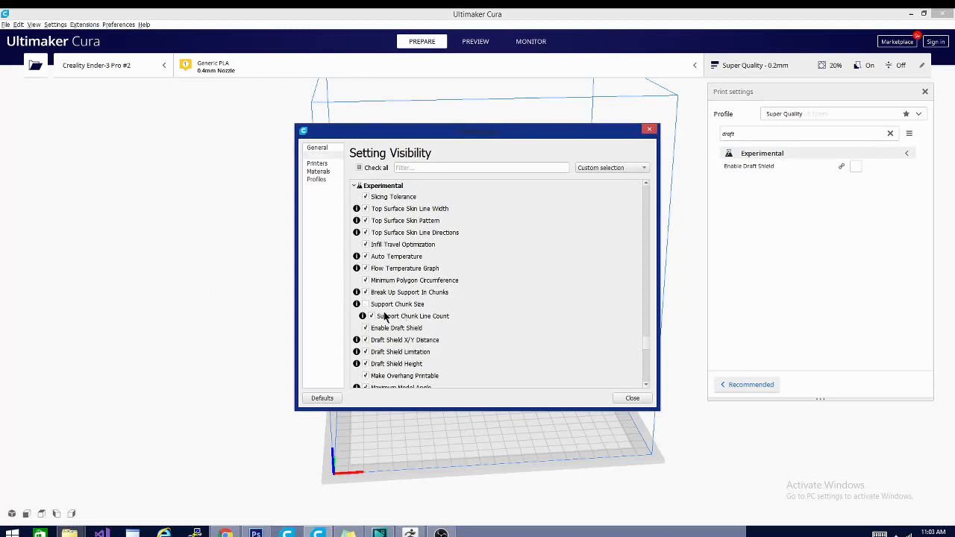
mouse_move(384, 316)
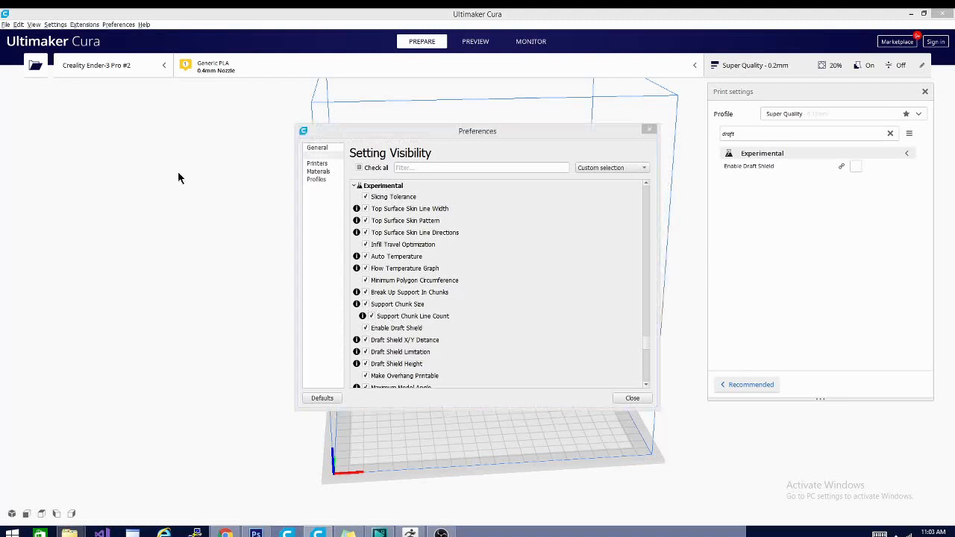
click(647, 129)
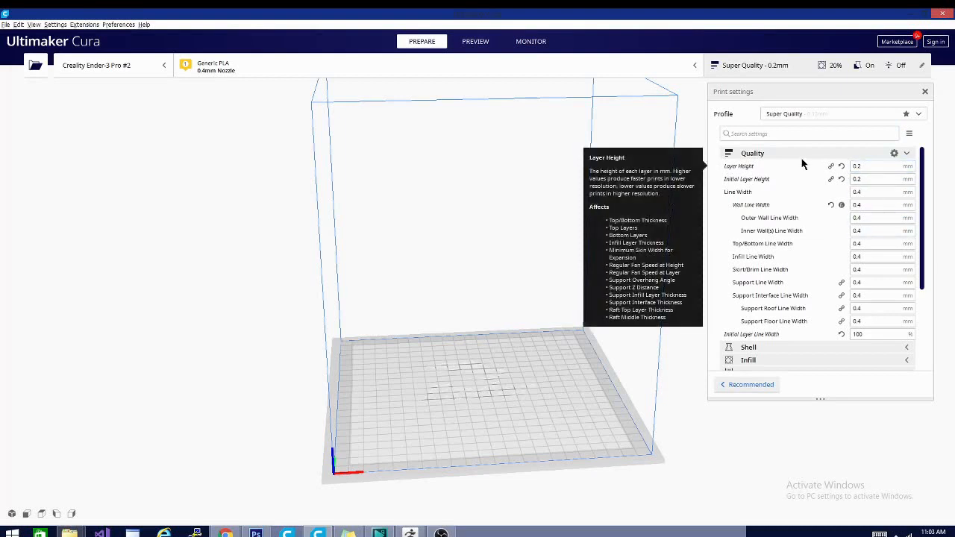
Collapse Quality, check Material's 205 °C printing temperature, and leave every category collapsed.
click(905, 152)
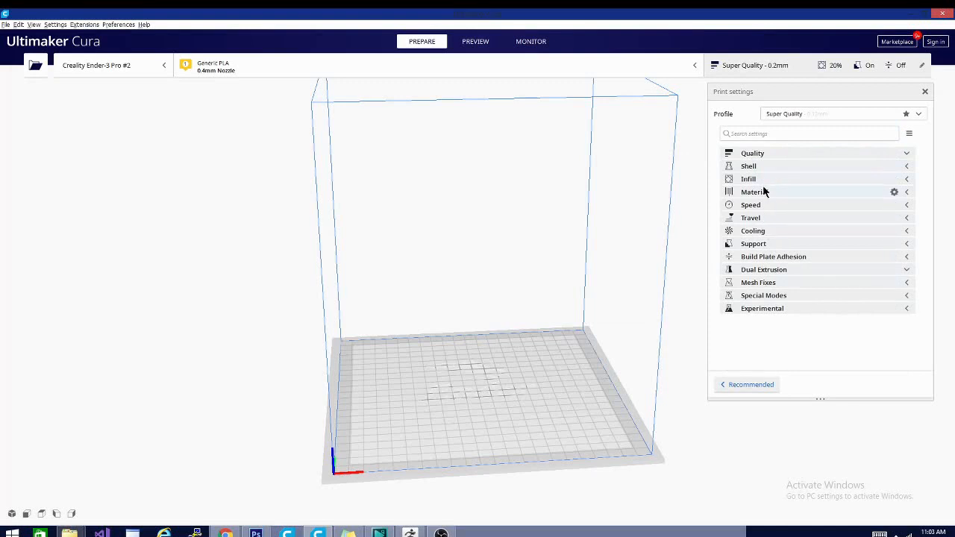
click(755, 191)
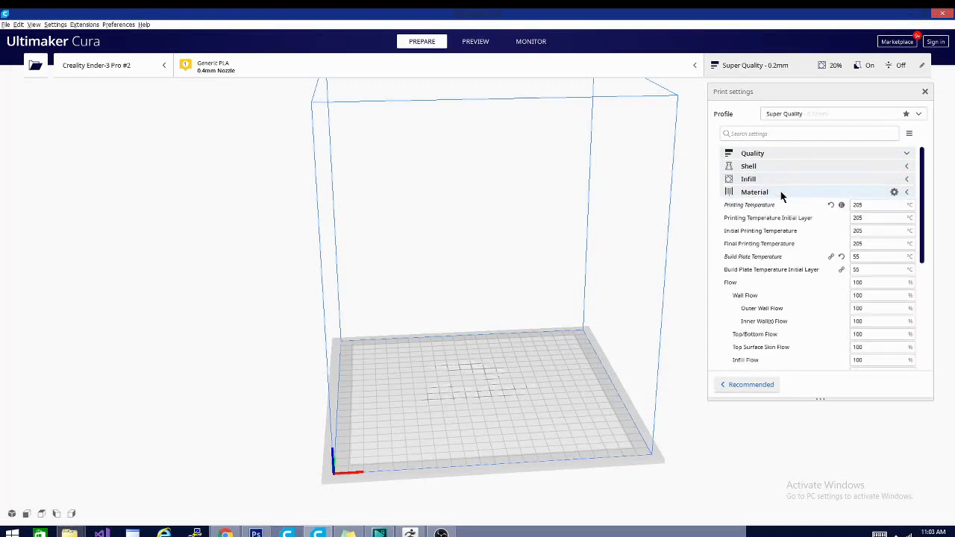
click(754, 191)
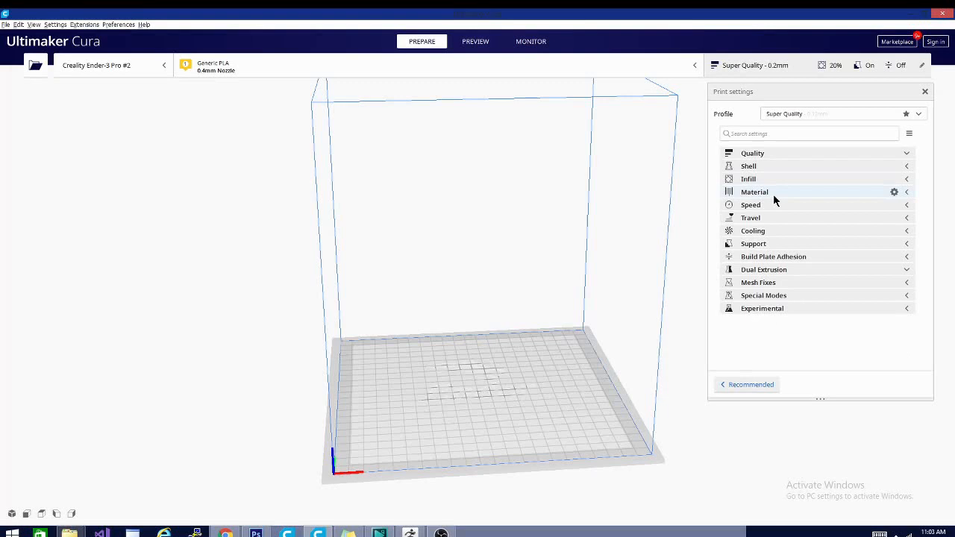
mouse_move(338, 403)
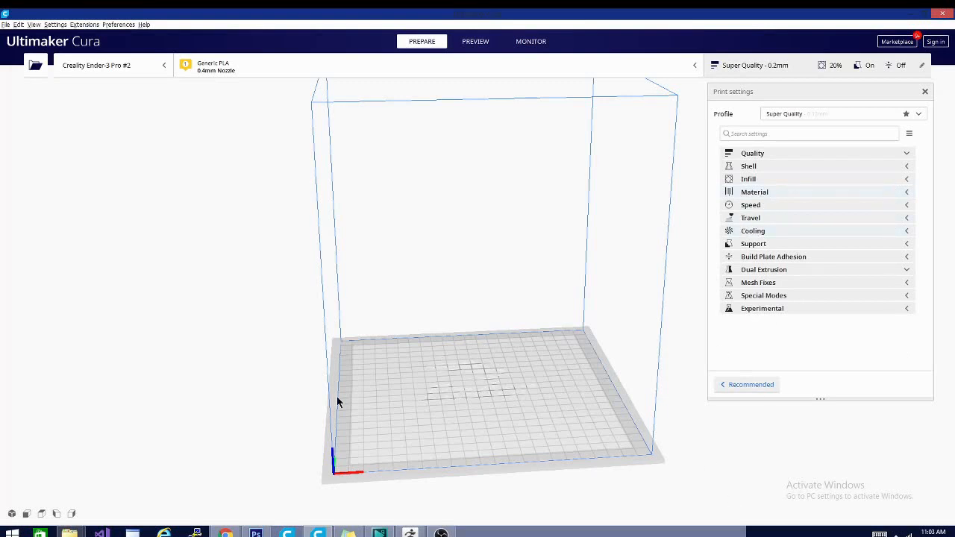
mouse_move(585, 379)
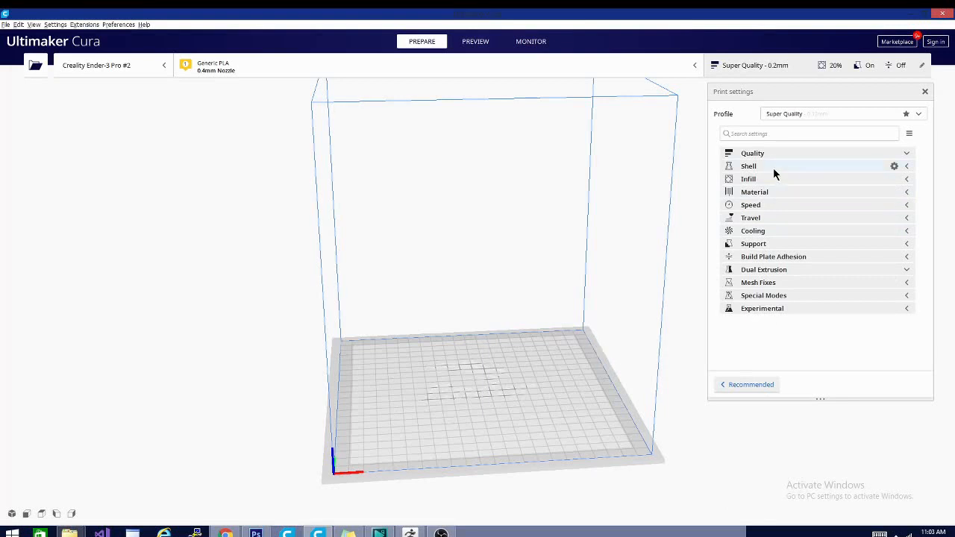
mouse_move(427, 282)
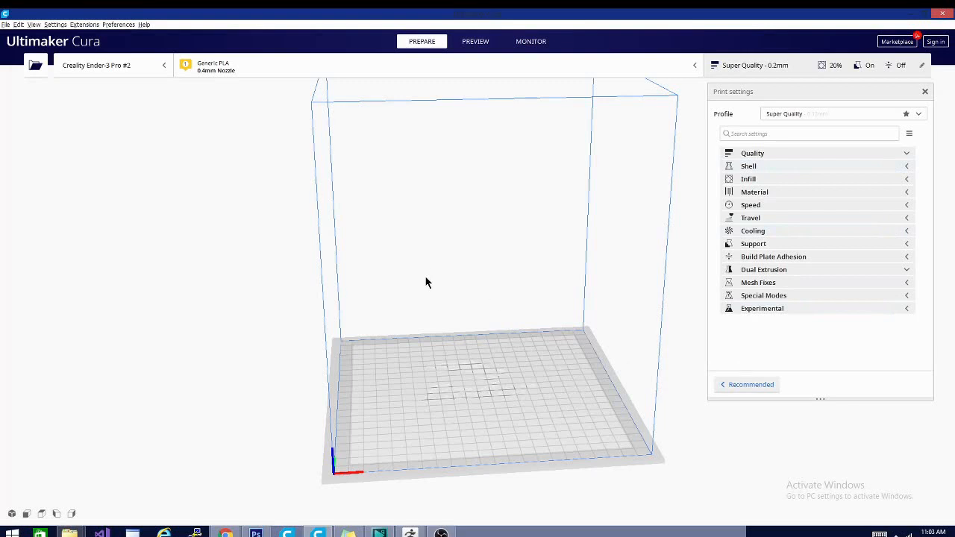
mouse_move(480, 382)
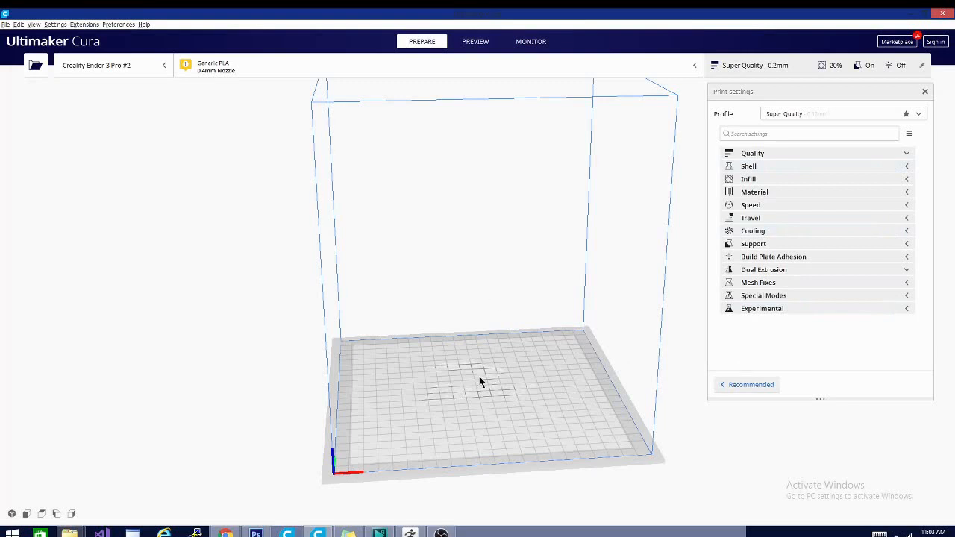
mouse_move(560, 286)
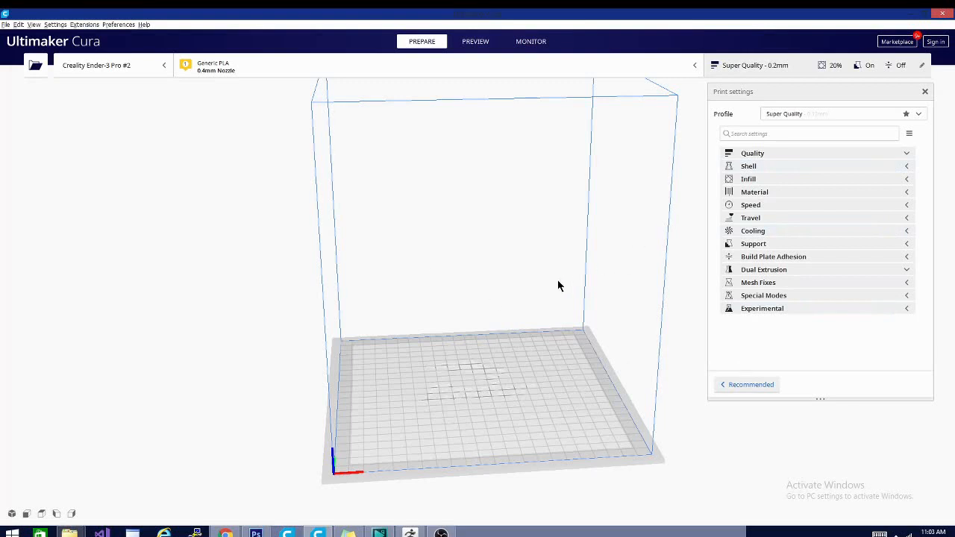
mouse_move(469, 427)
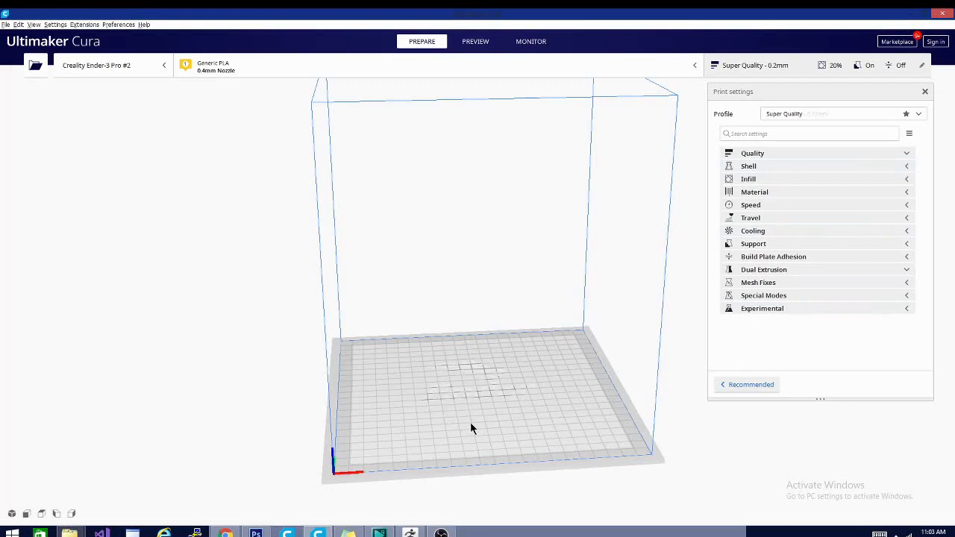